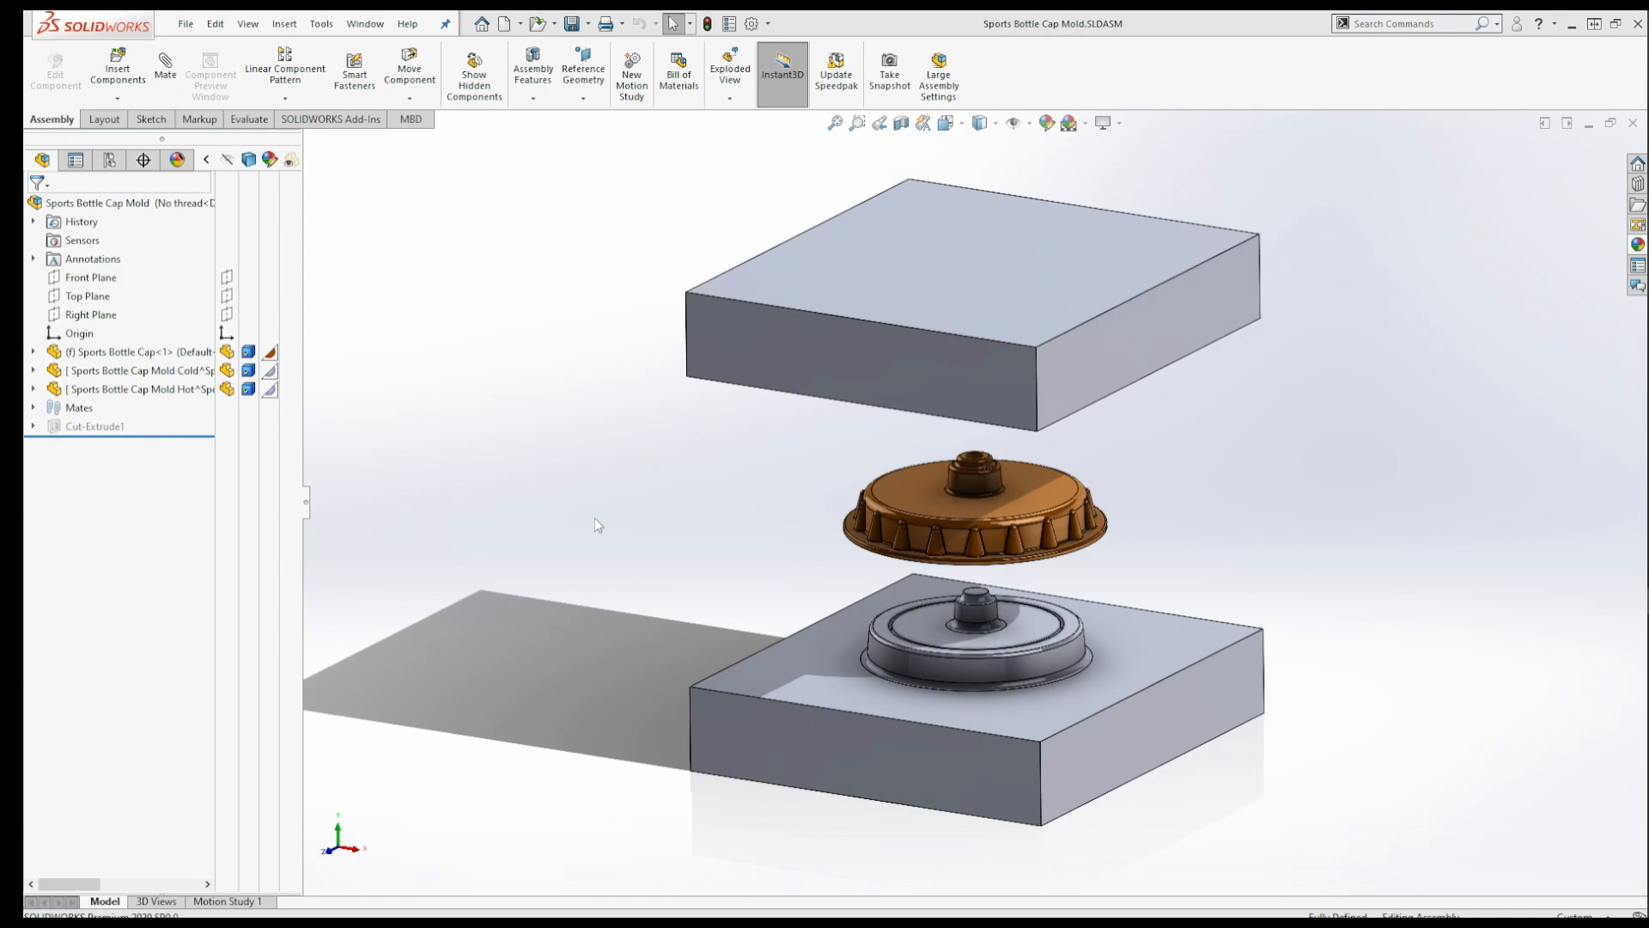
Open the Sports Bottle Cap component from the mold assembly as its own part
{"action": "left_click", "coordinate": [105, 351]}
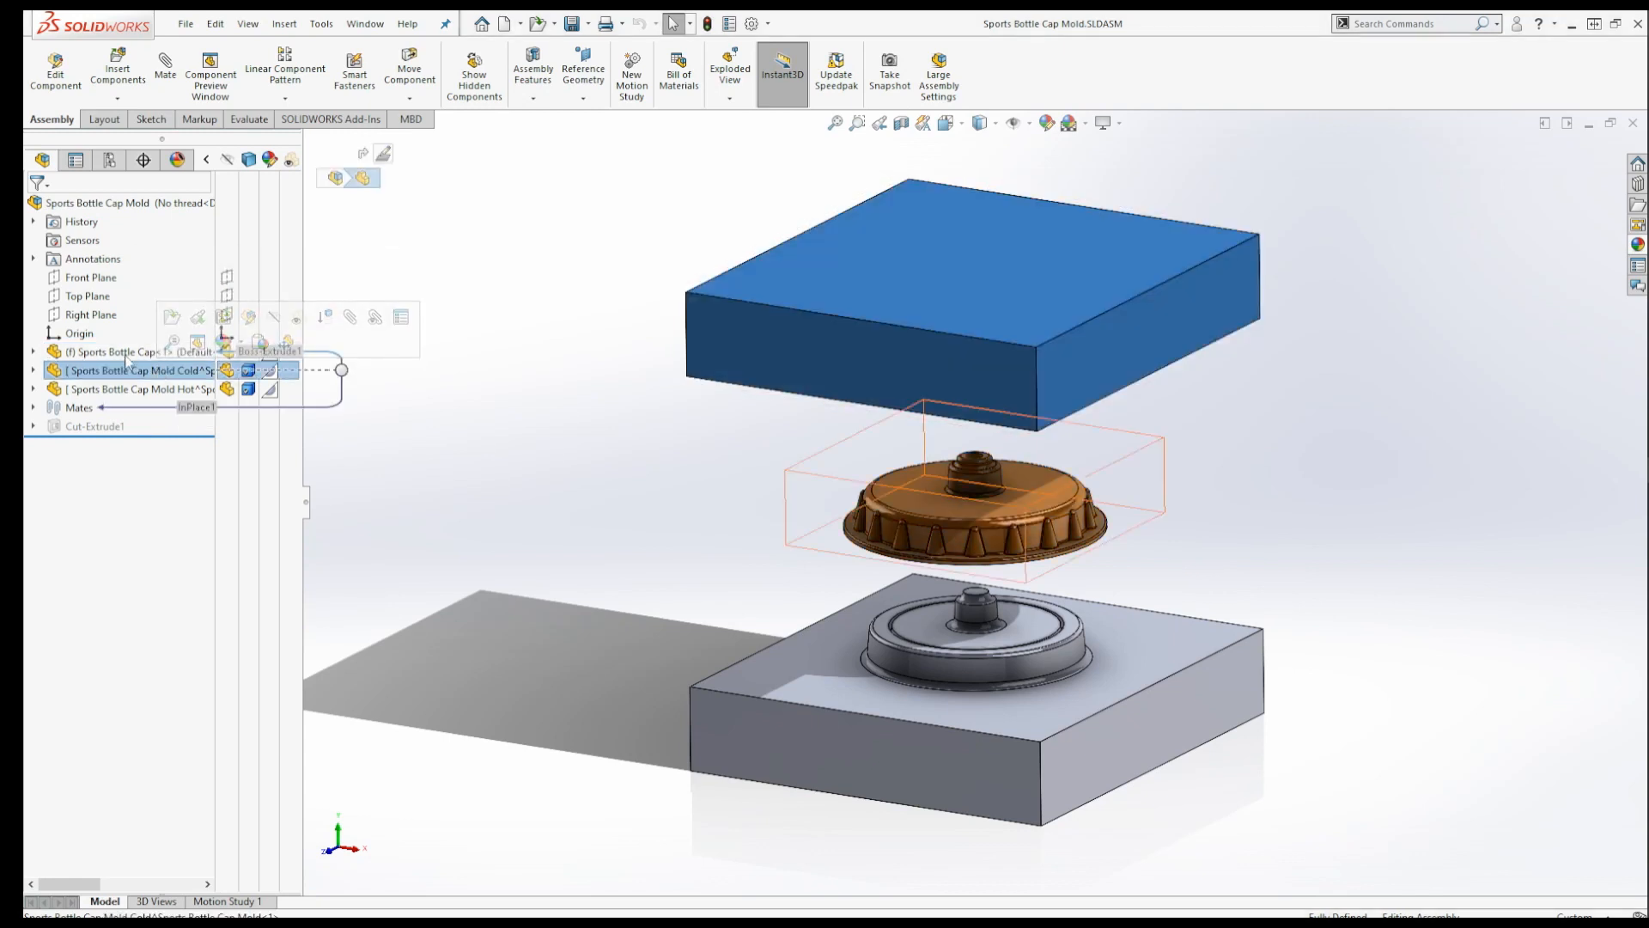
{"action": "right_click", "coordinate": [115, 350]}
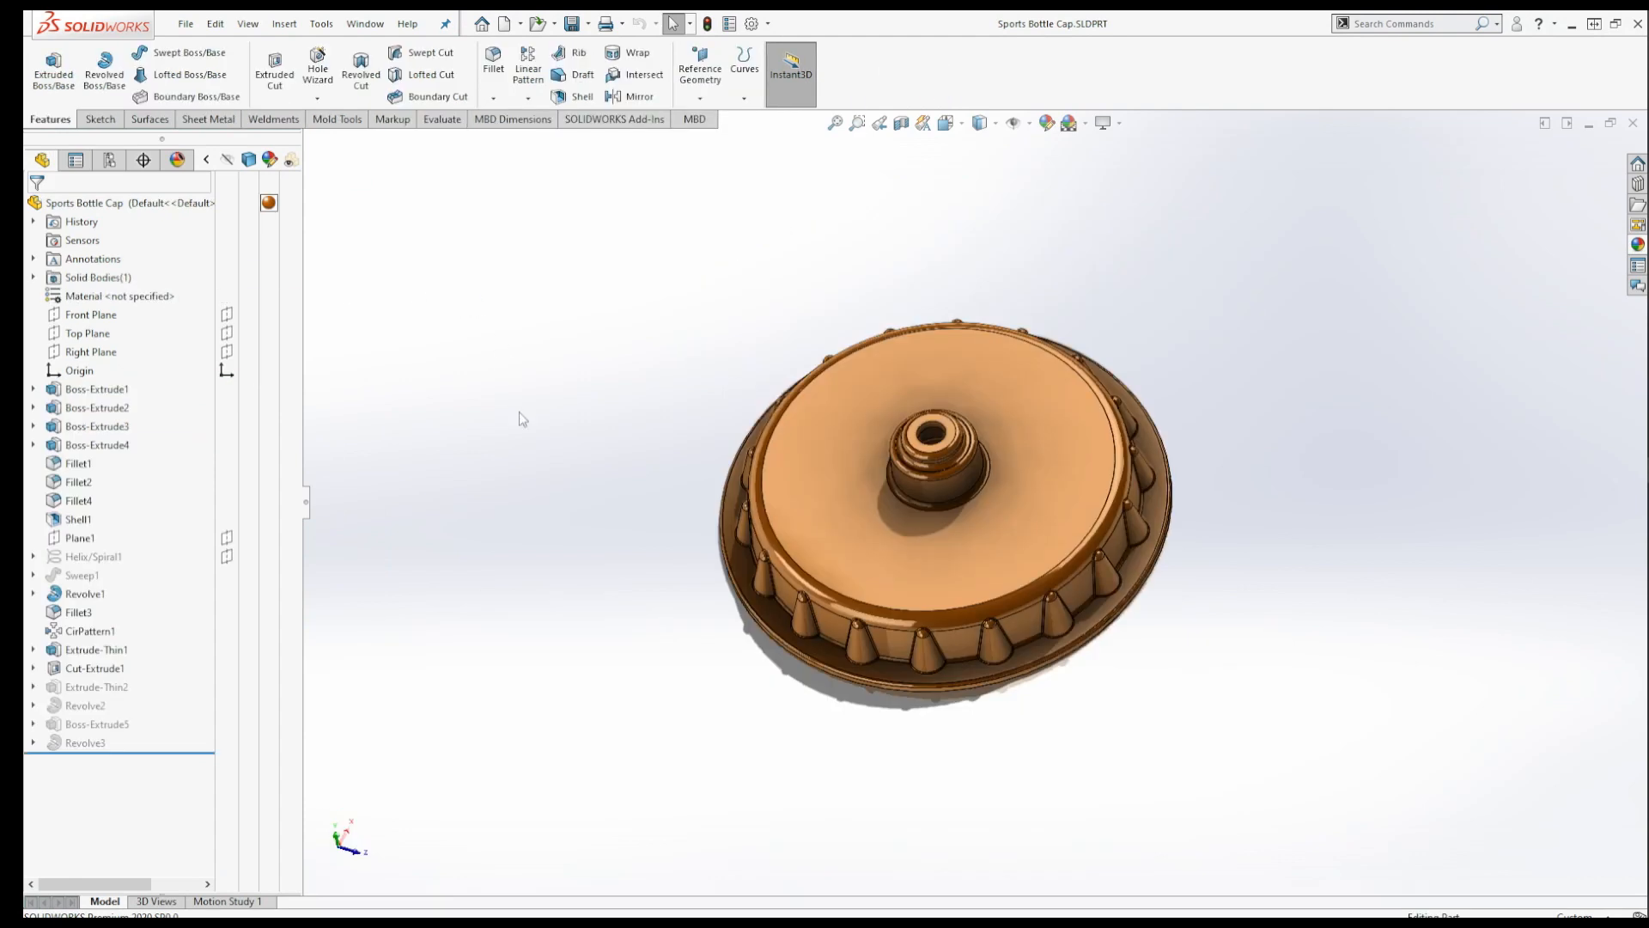
Show the dynamic reference arrows for Boss-Extrude4 and then Fillet1 in the feature tree
{"action": "left_click", "coordinate": [96, 443]}
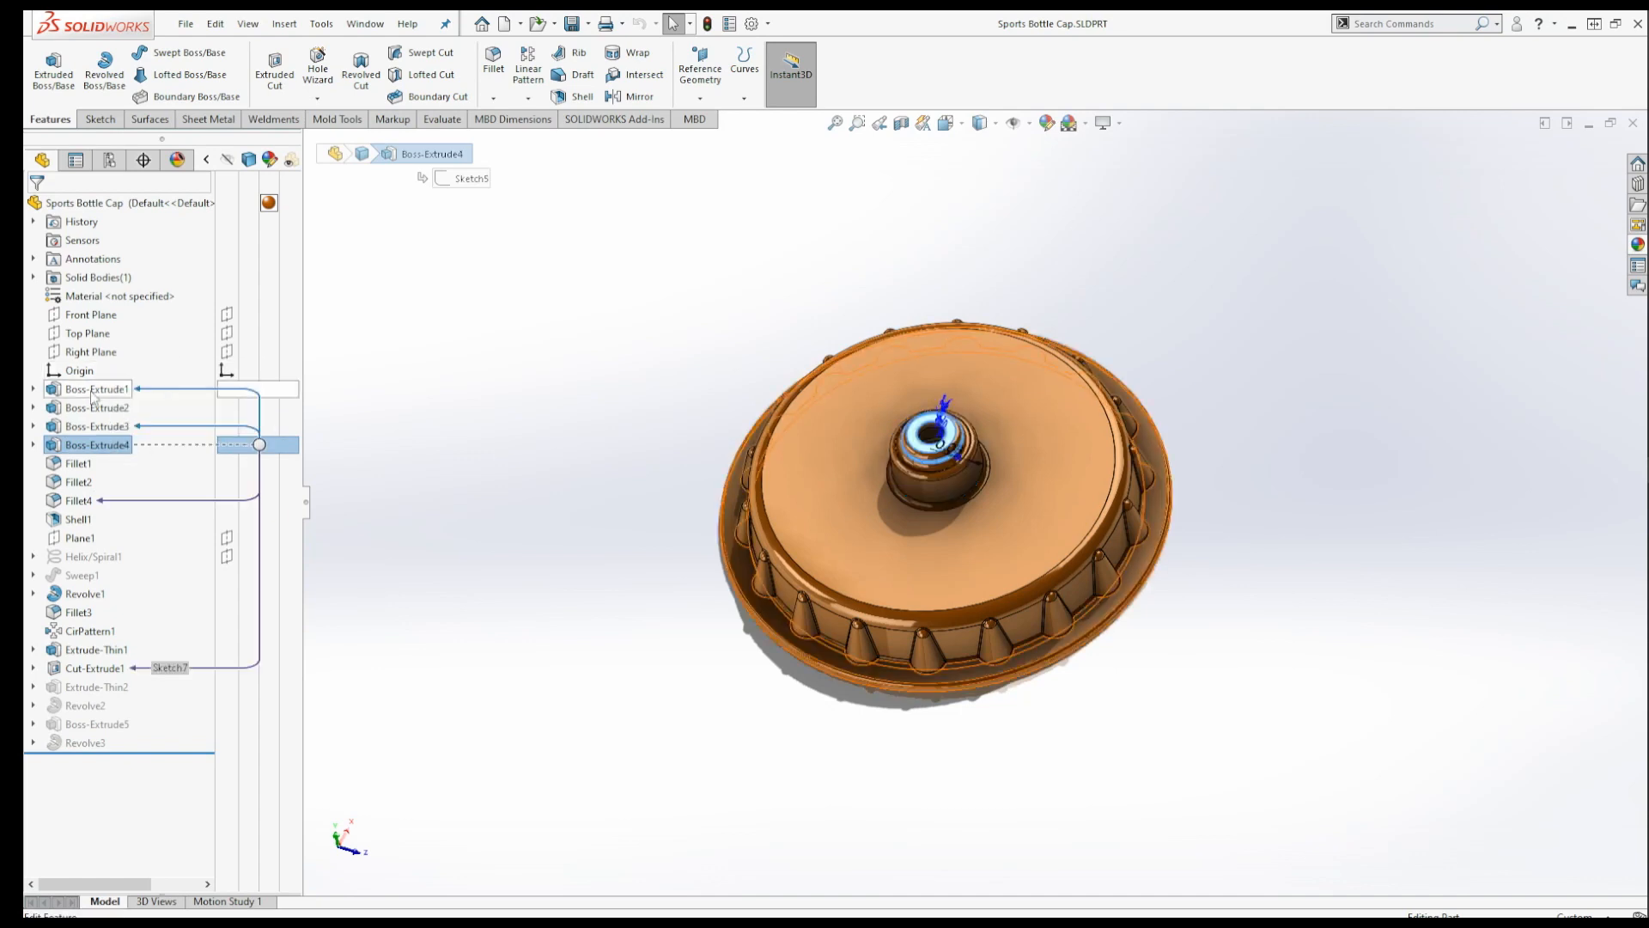
{"action": "mouse_move", "coordinate": [115, 400]}
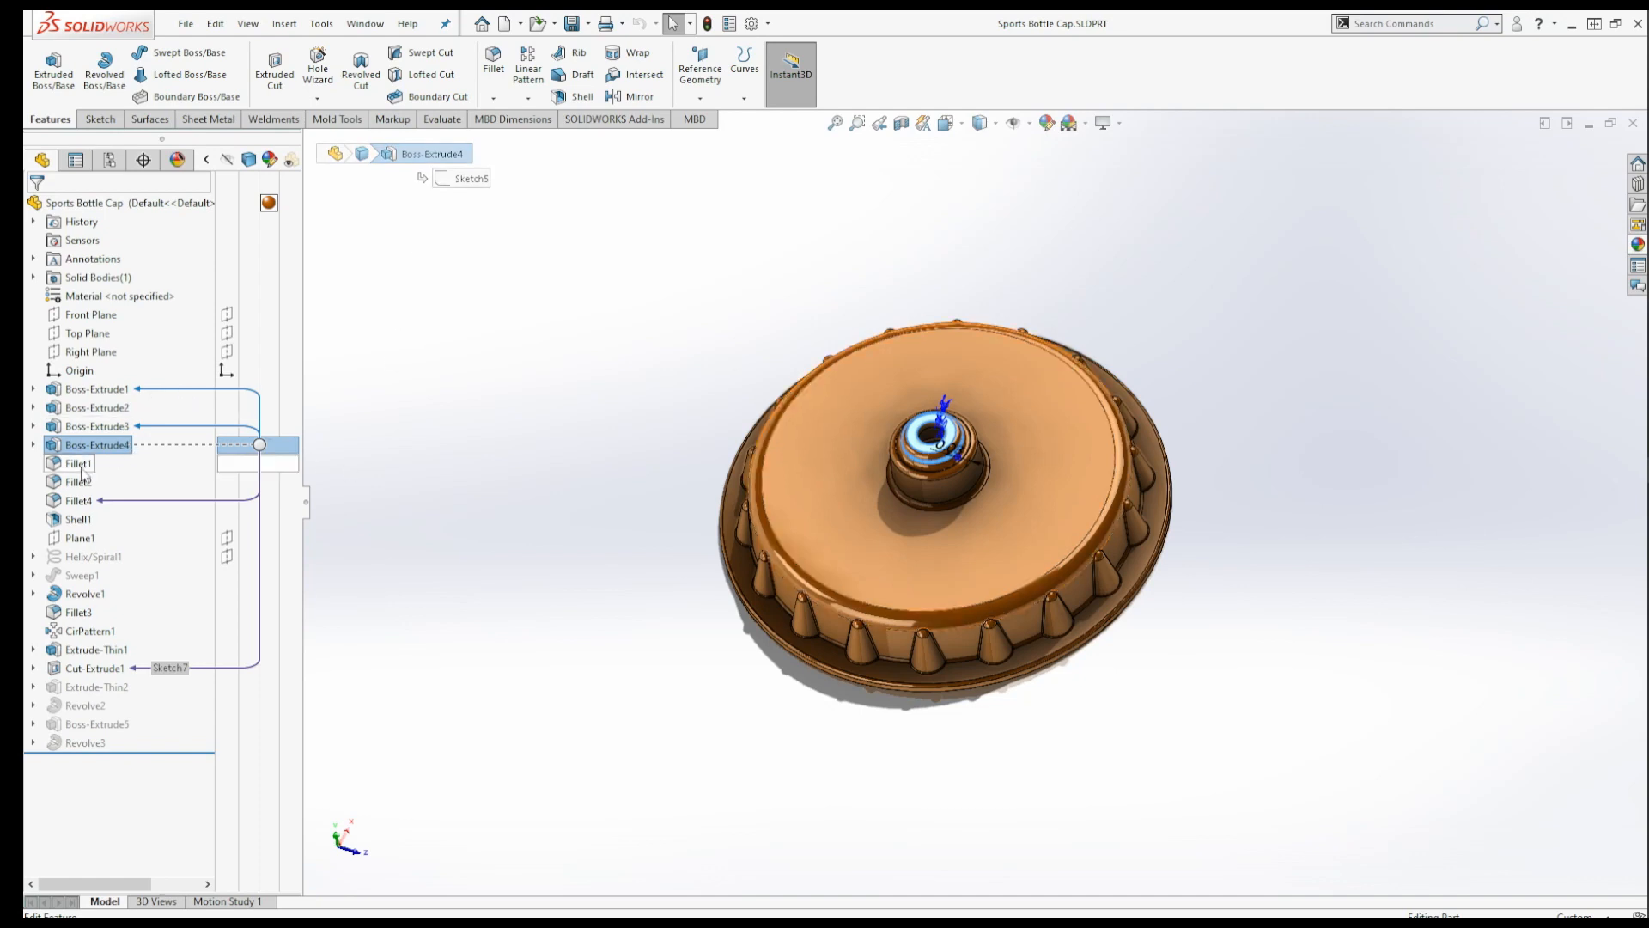
{"action": "left_click", "coordinate": [77, 462]}
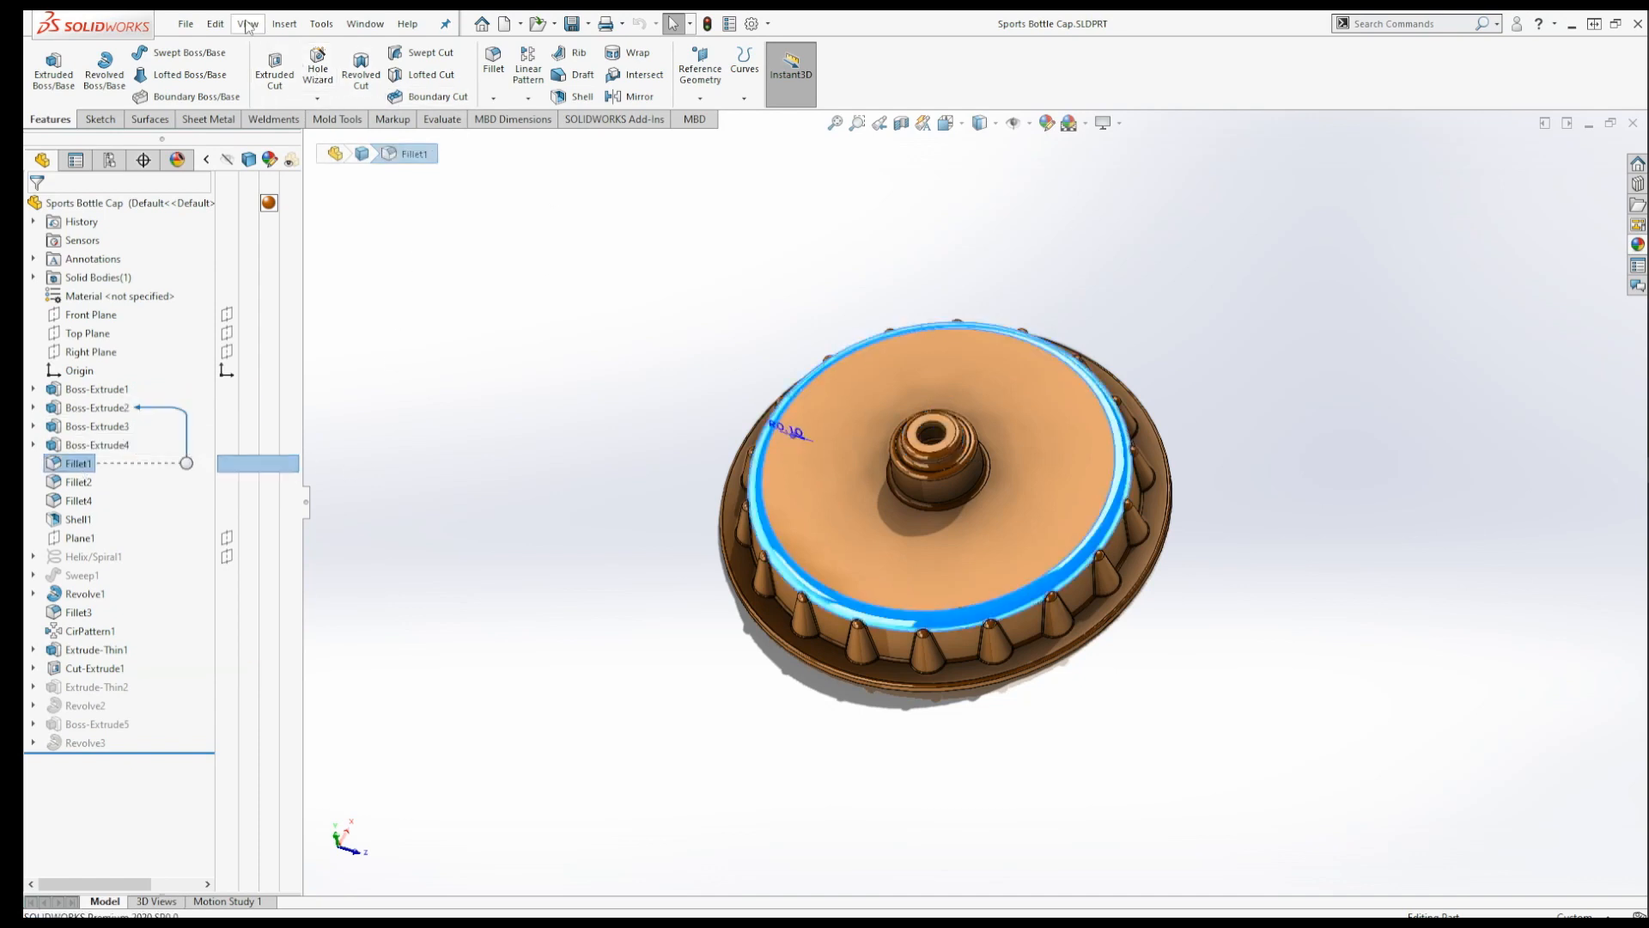
Toggle off Dynamic Reference Visualization (Parent) under View > User Interface
{"action": "left_click", "coordinate": [247, 23]}
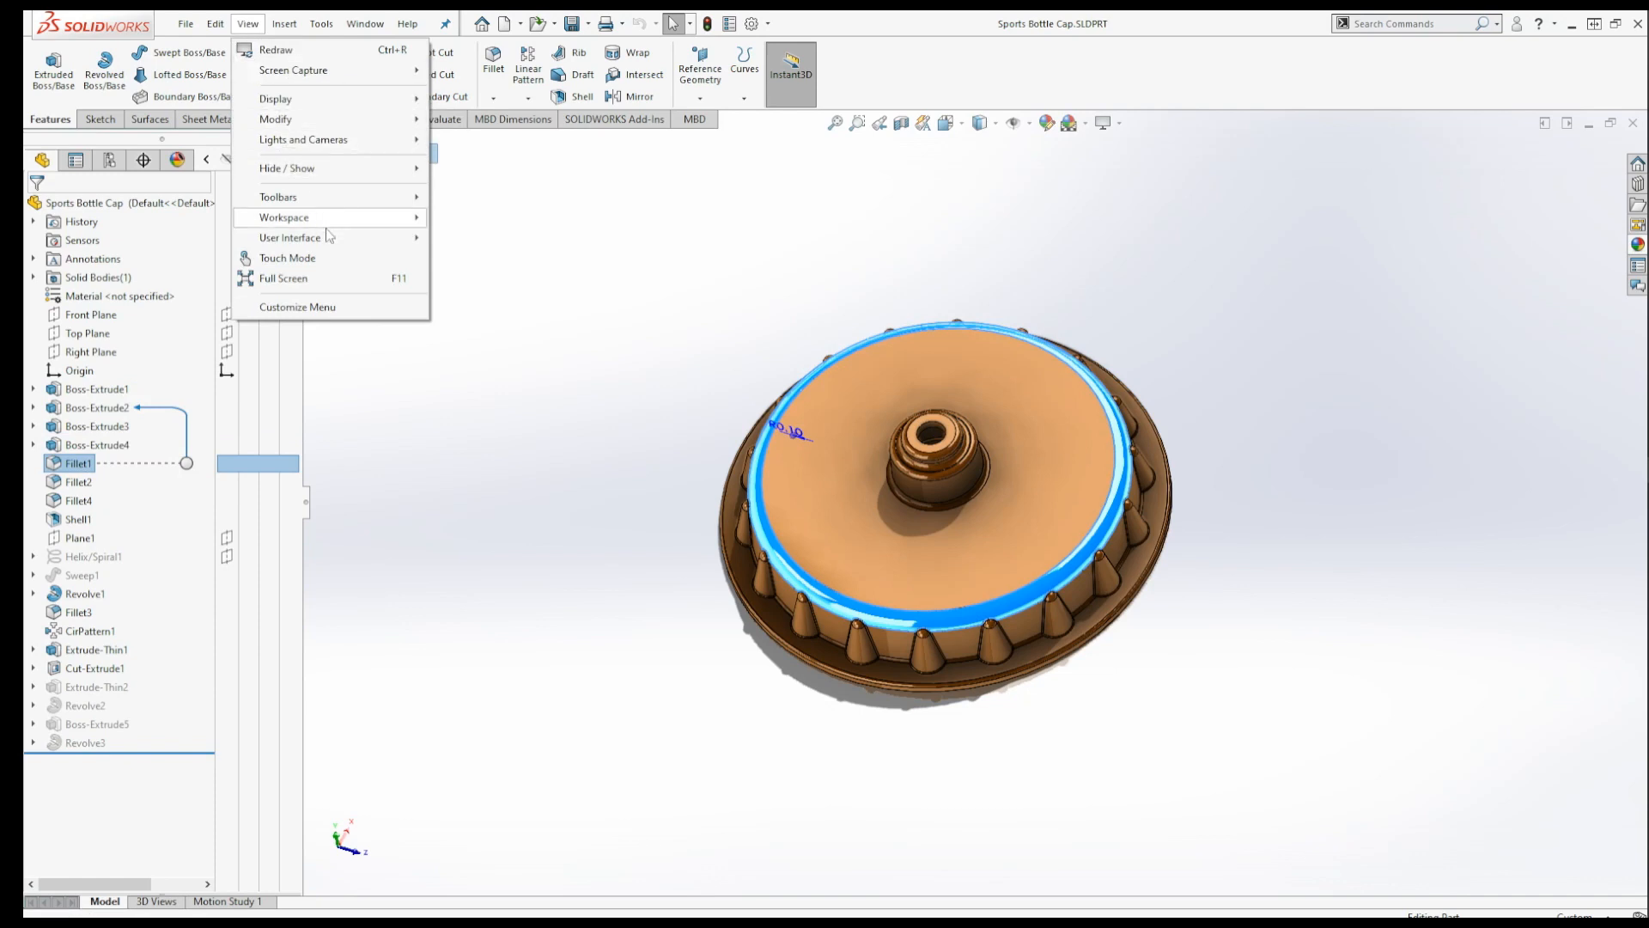
{"action": "left_click", "coordinate": [290, 237]}
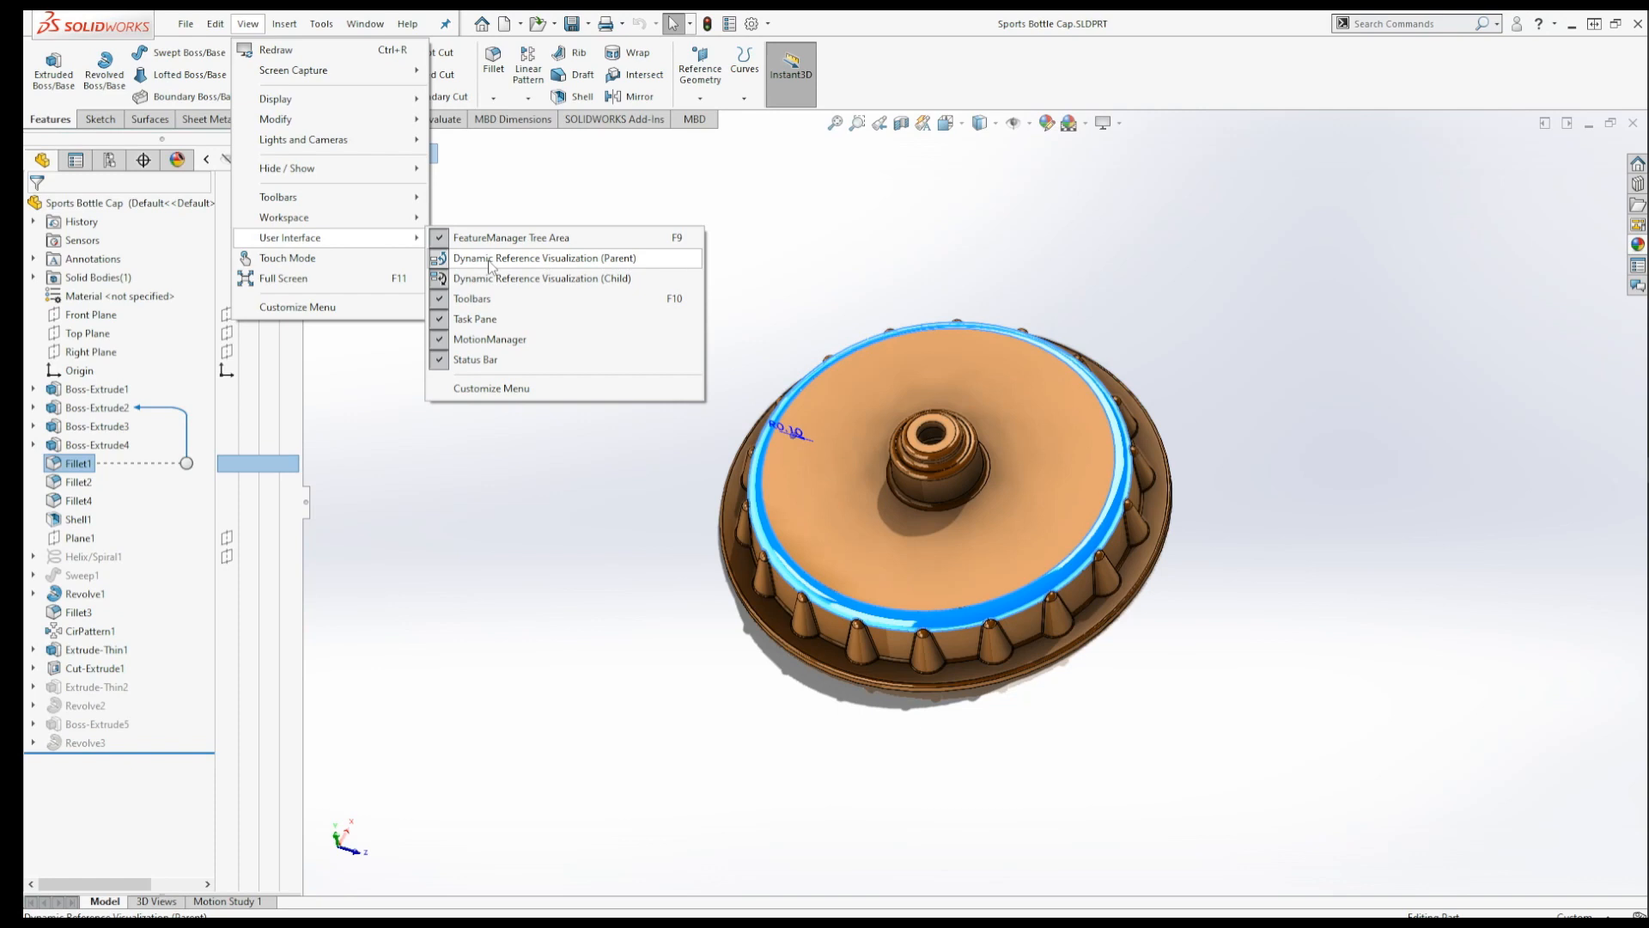
{"action": "left_click", "coordinate": [545, 259]}
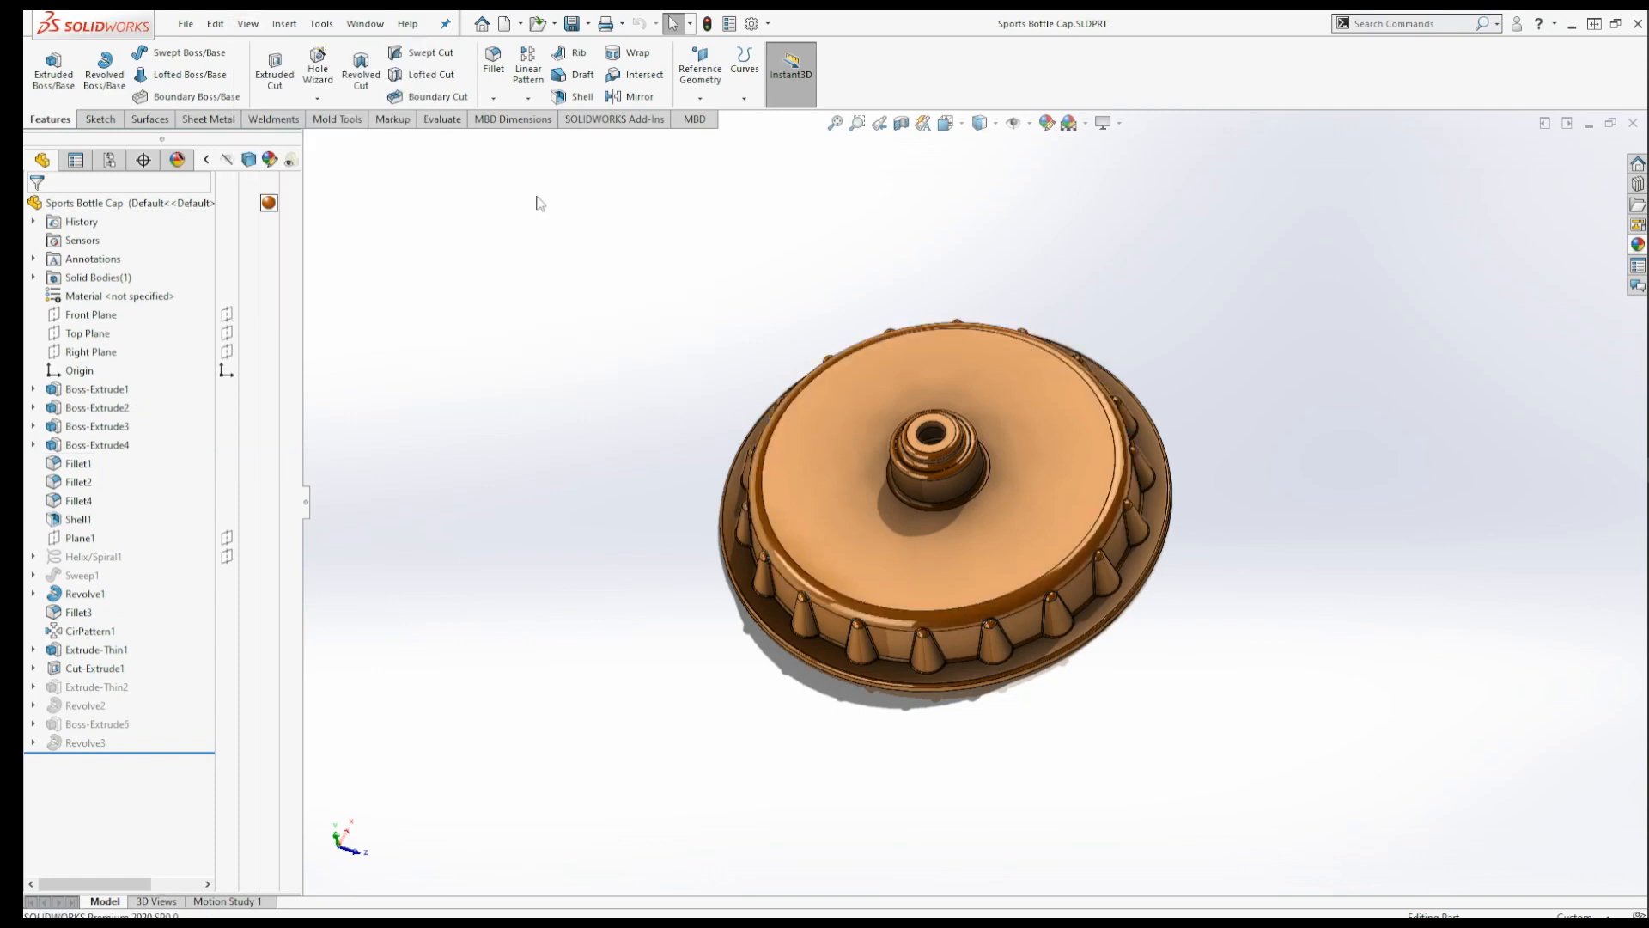